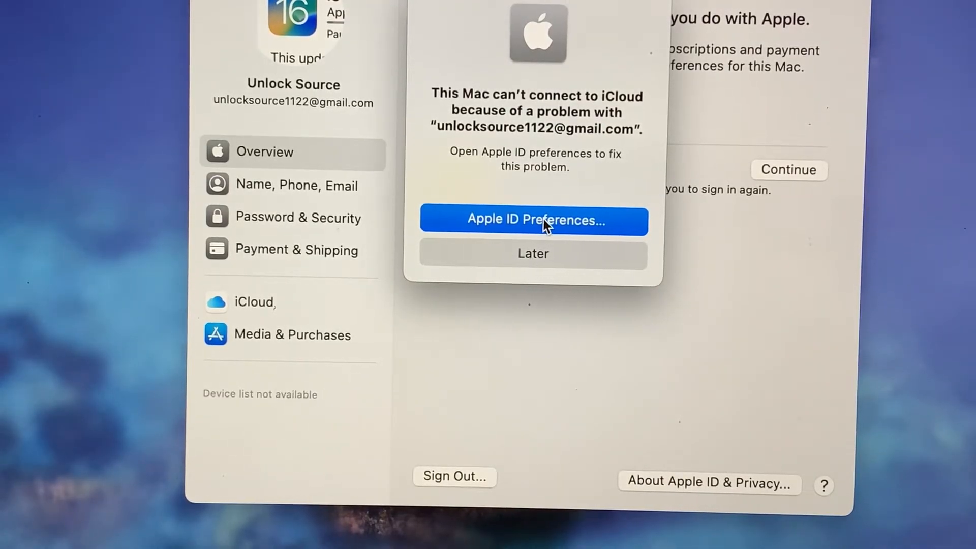
# Answer the iCloud connection alert with 'Apple ID Preferences…' to reach the Apple ID overview.
pyautogui.click(532, 219)
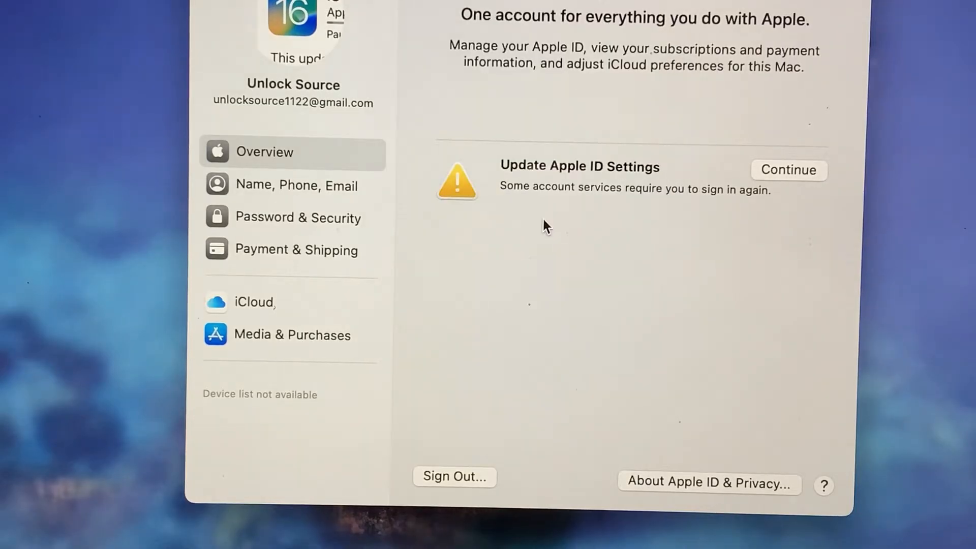
# Start the Update Apple ID Settings sign-in and begin entering the password, clearing mistyped characters.
pyautogui.click(788, 170)
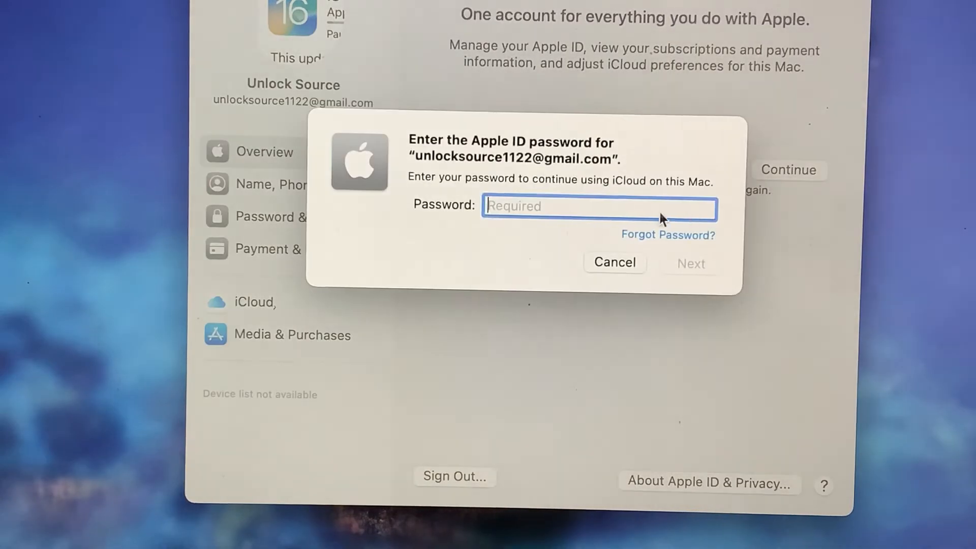
pyautogui.moveTo(588, 209)
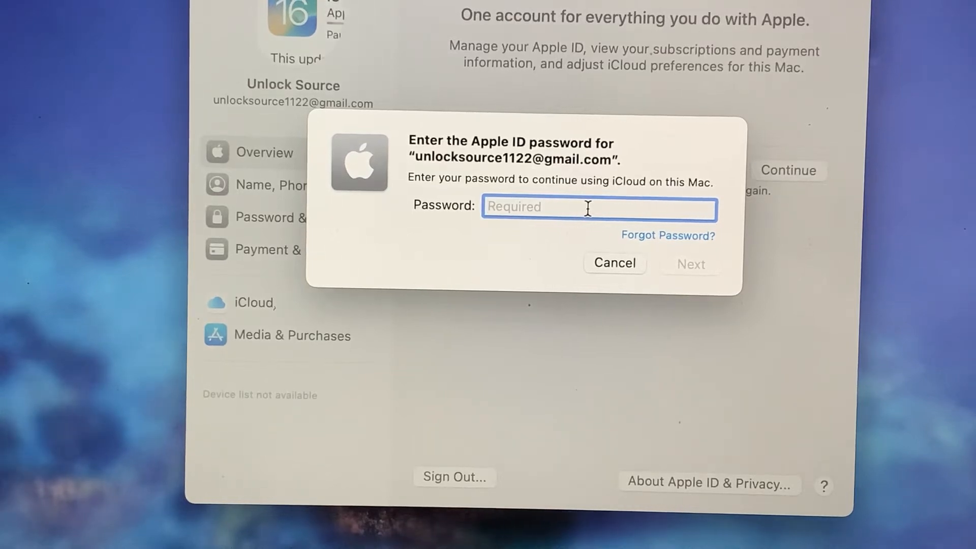
pyautogui.write('•')
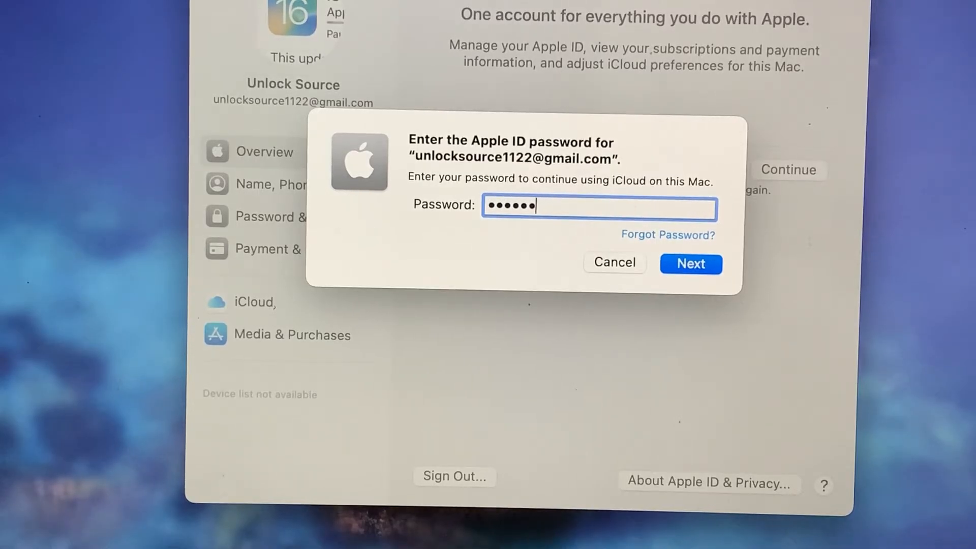
pyautogui.write('•')
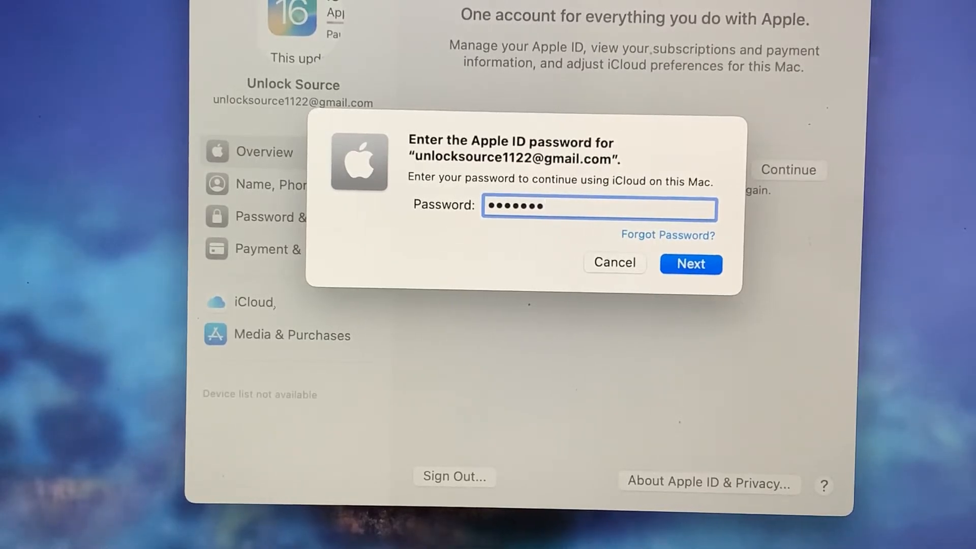
pyautogui.press('Backspace')
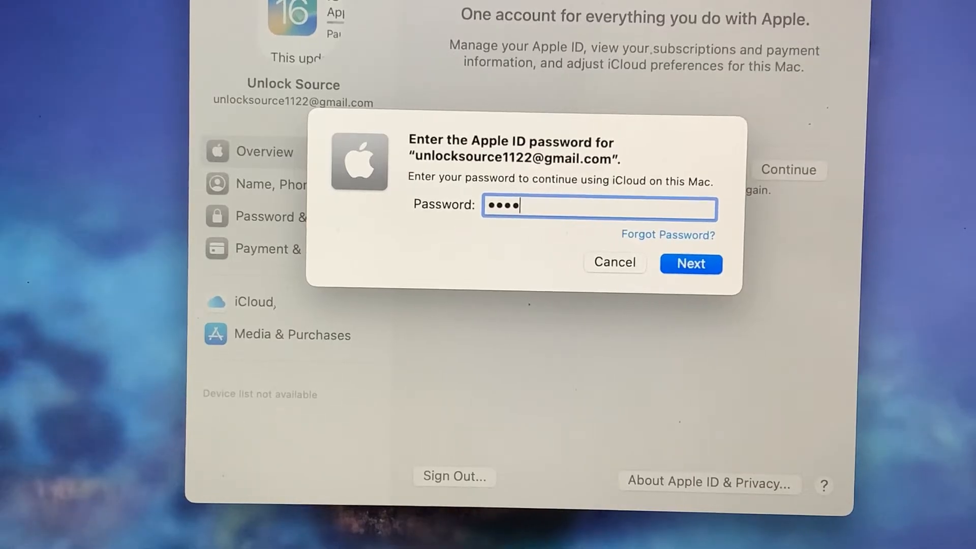
pyautogui.write('•')
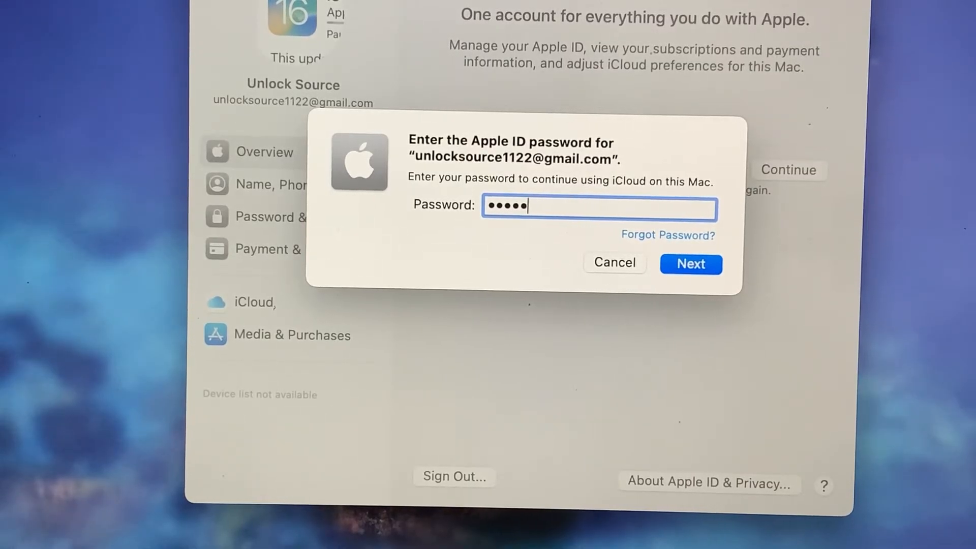
pyautogui.press('backspace')
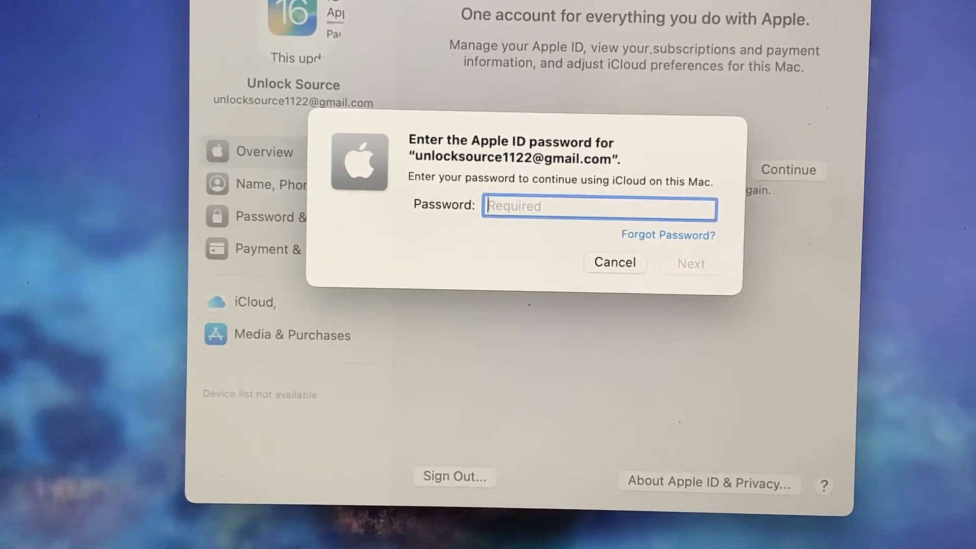
# Enter the full Apple ID password and submit it with Next.
pyautogui.write('•')
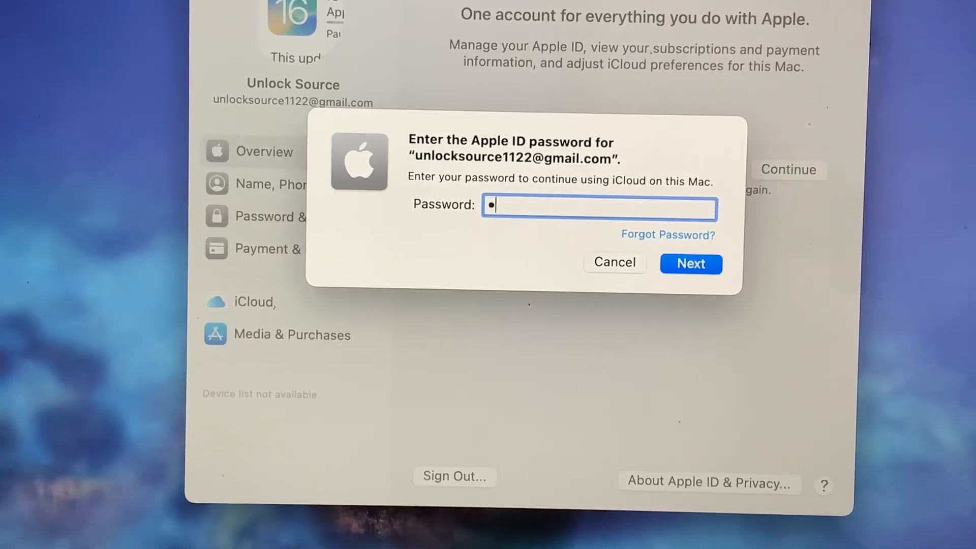
pyautogui.write('•')
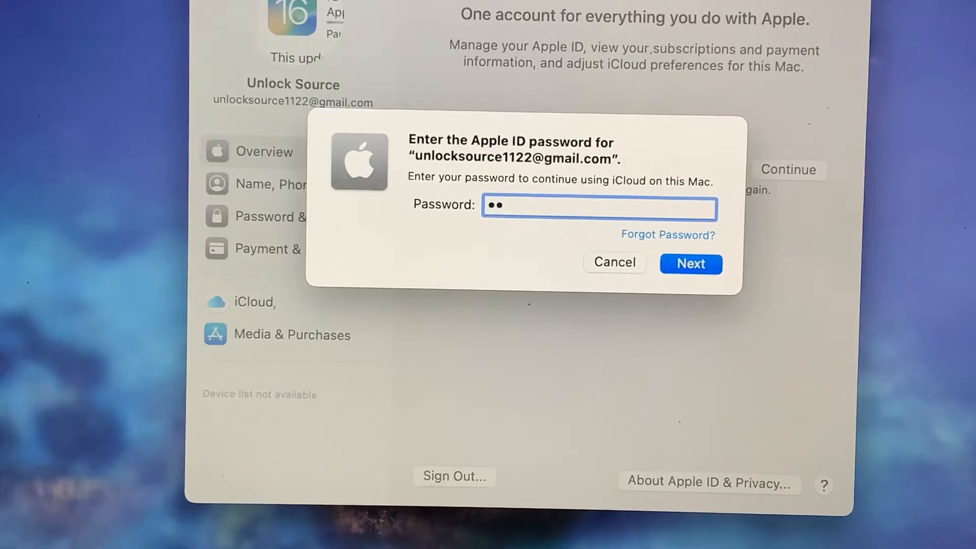
pyautogui.write('••')
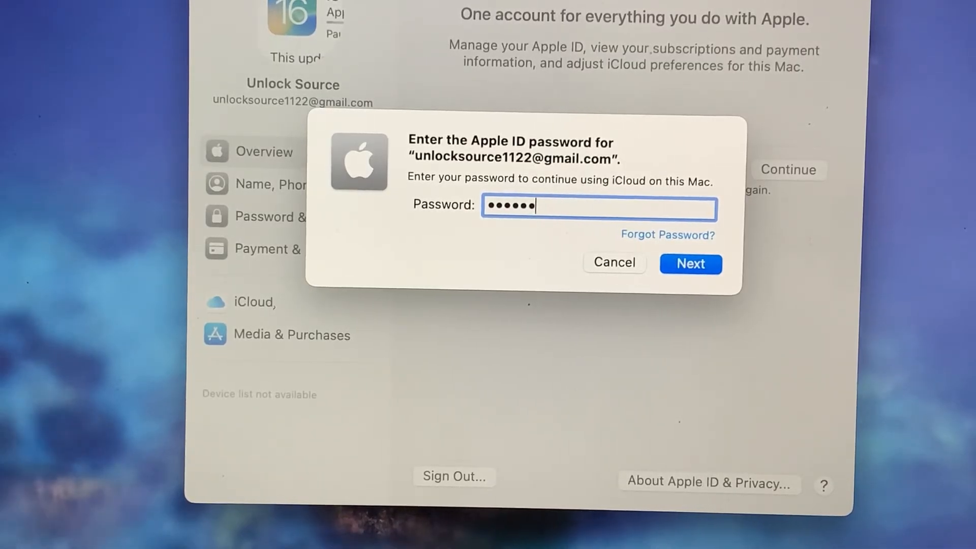
pyautogui.write('••')
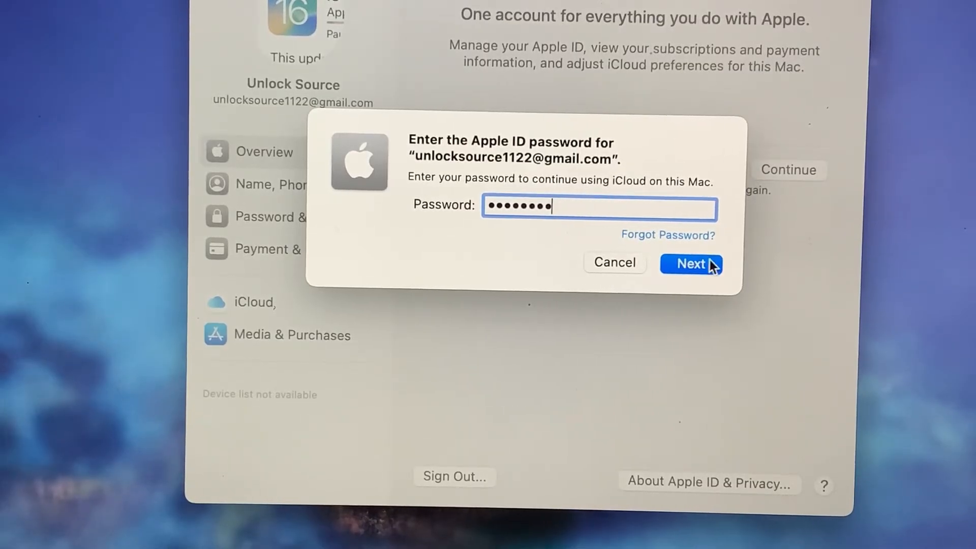
pyautogui.click(691, 263)
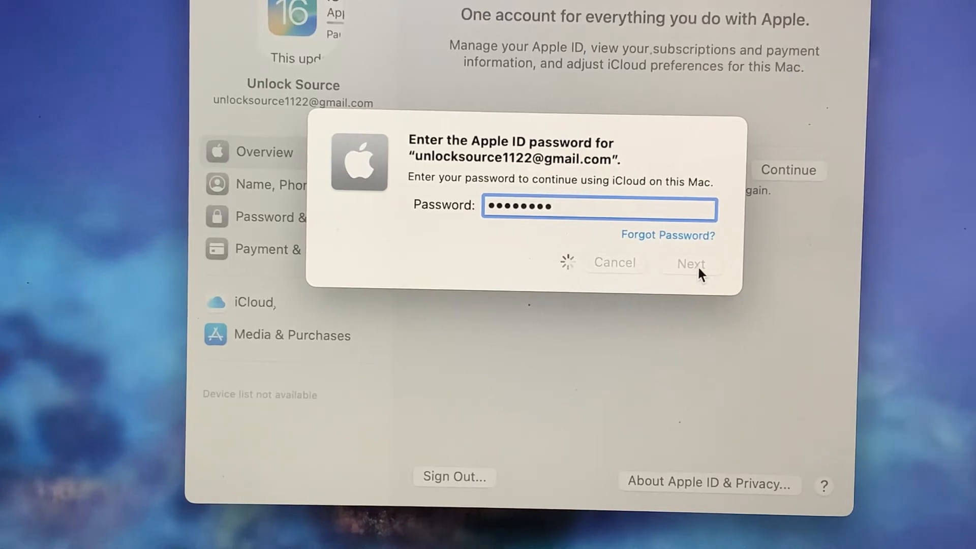
pyautogui.write('•')
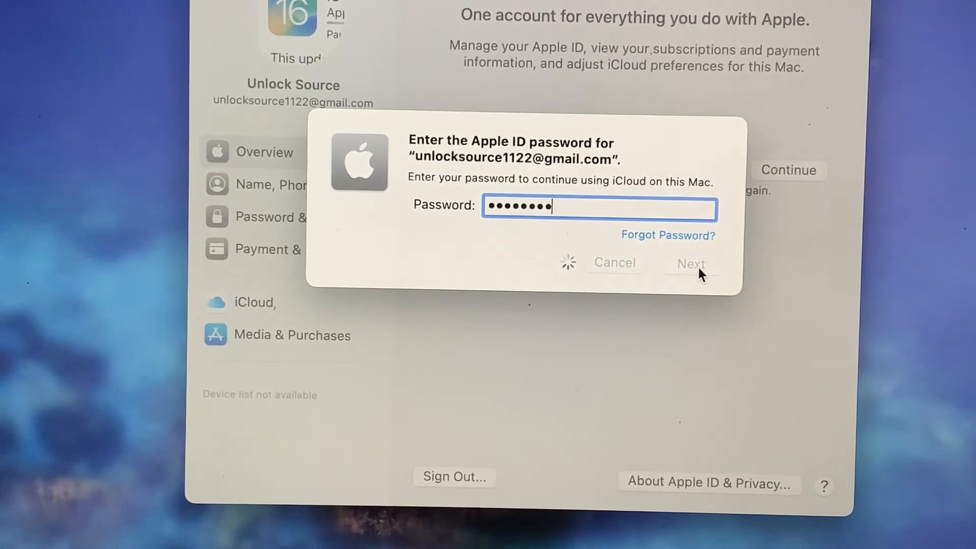
pyautogui.click(691, 263)
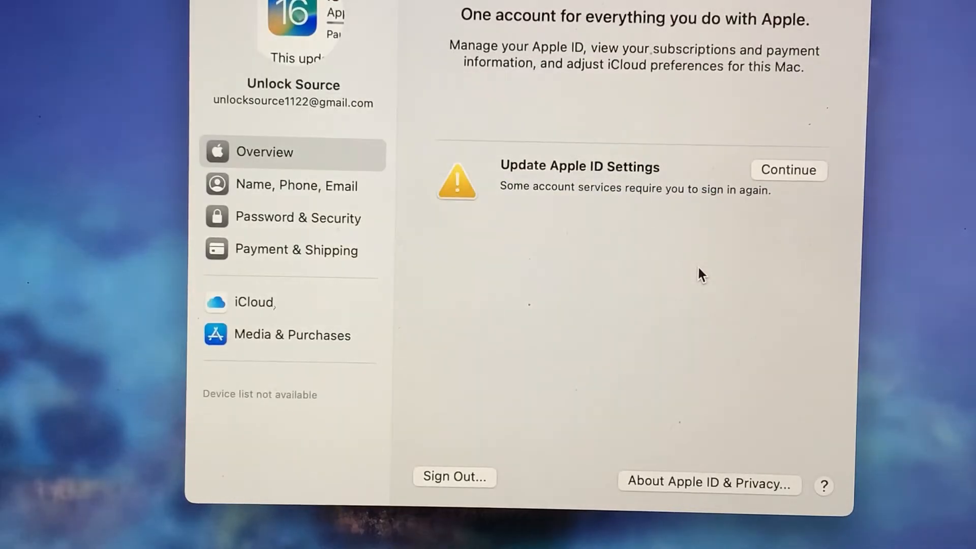
# Confirm Continue on the Apple ID overview so the Update Apple ID Settings warning clears.
pyautogui.click(789, 169)
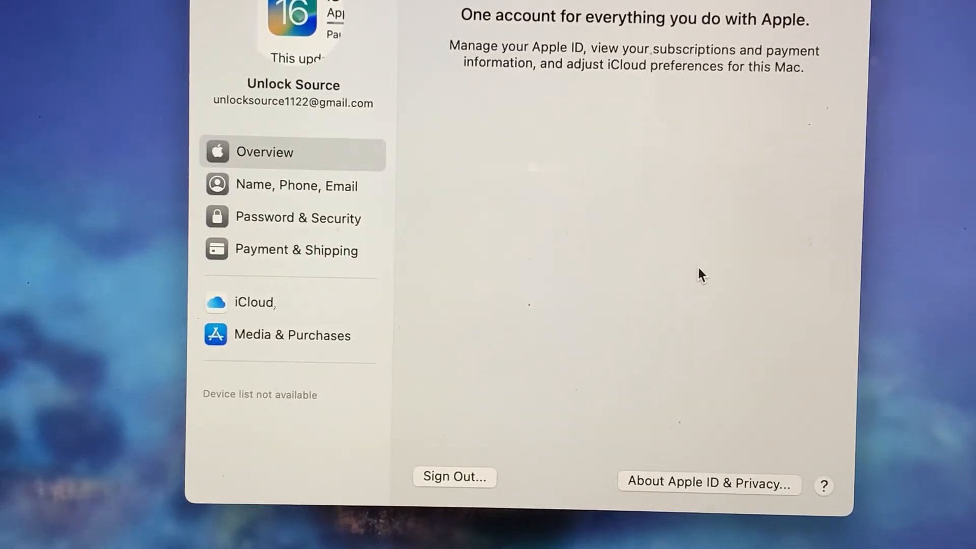
pyautogui.moveTo(293, 168)
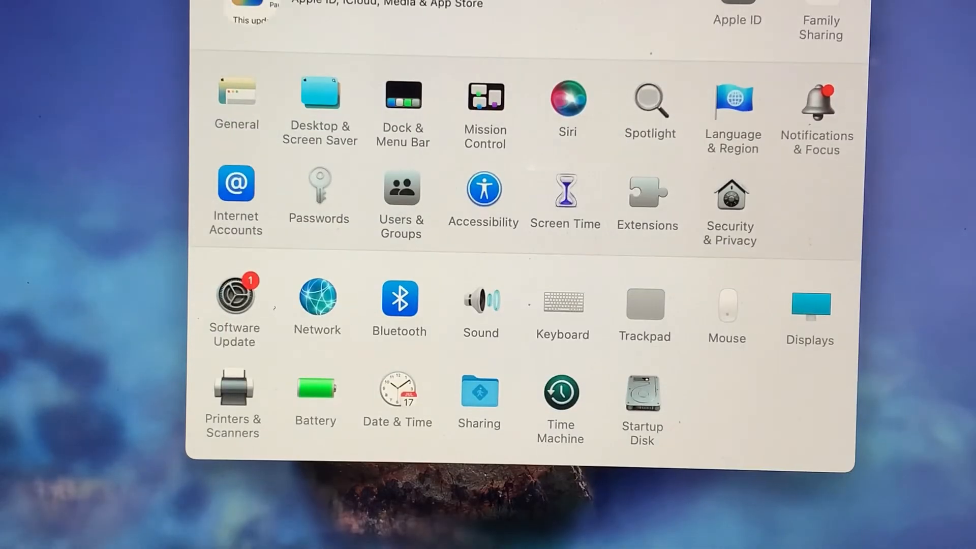
pyautogui.moveTo(677, 33)
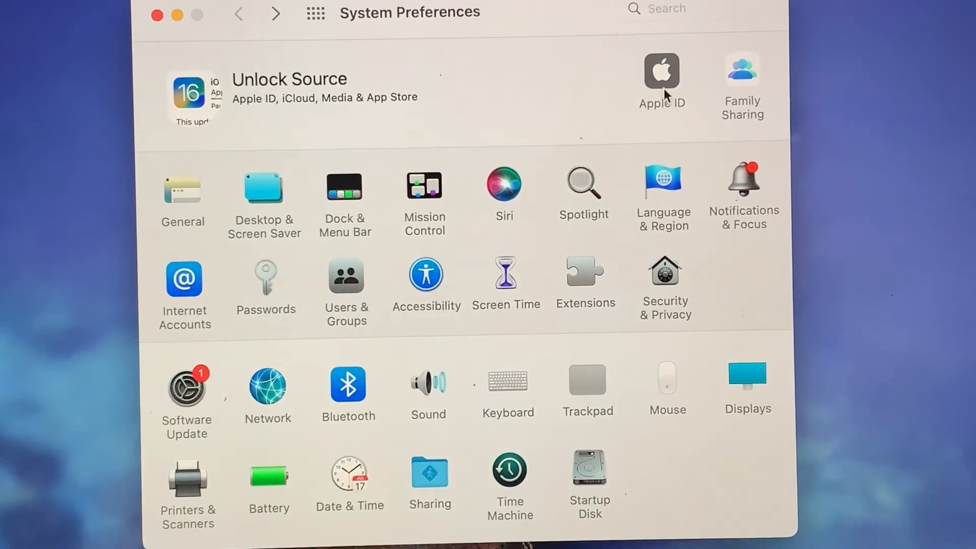
# Reopen the Apple ID overview from the main System Preferences pane, now showing no warning.
pyautogui.click(661, 69)
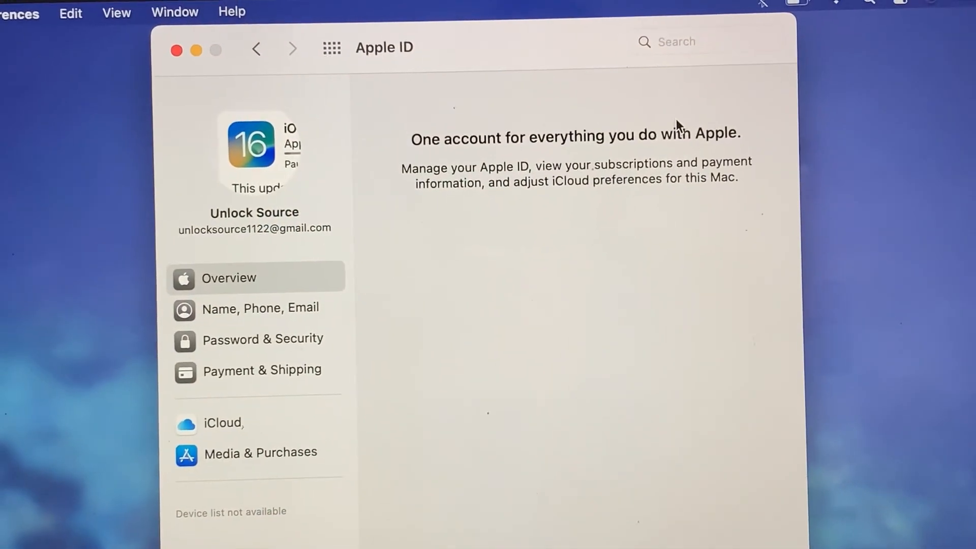